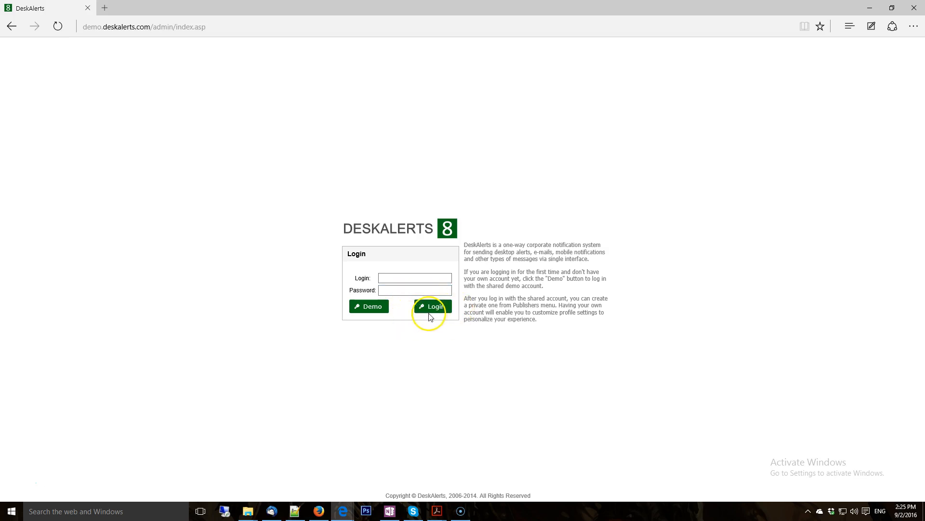
- Sign in to the DeskAlerts admin console with the demo login and password
text(demo)
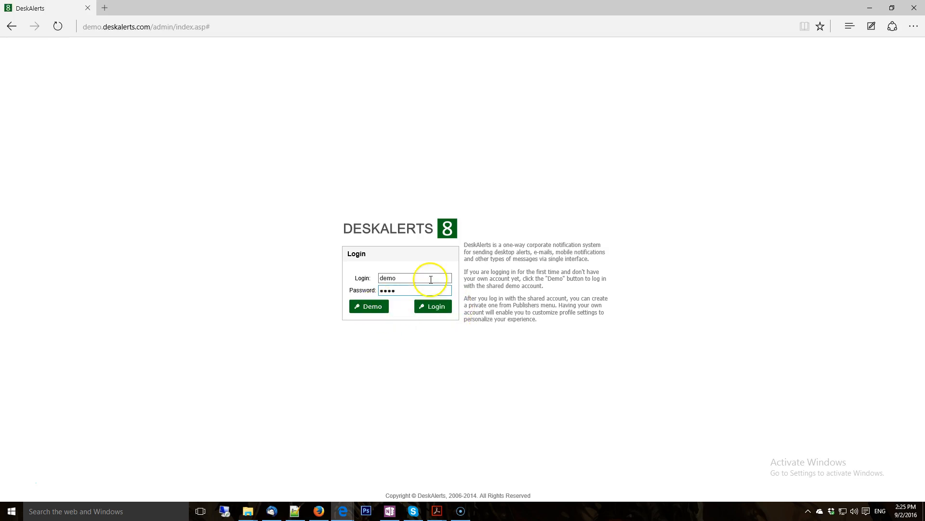
click(432, 306)
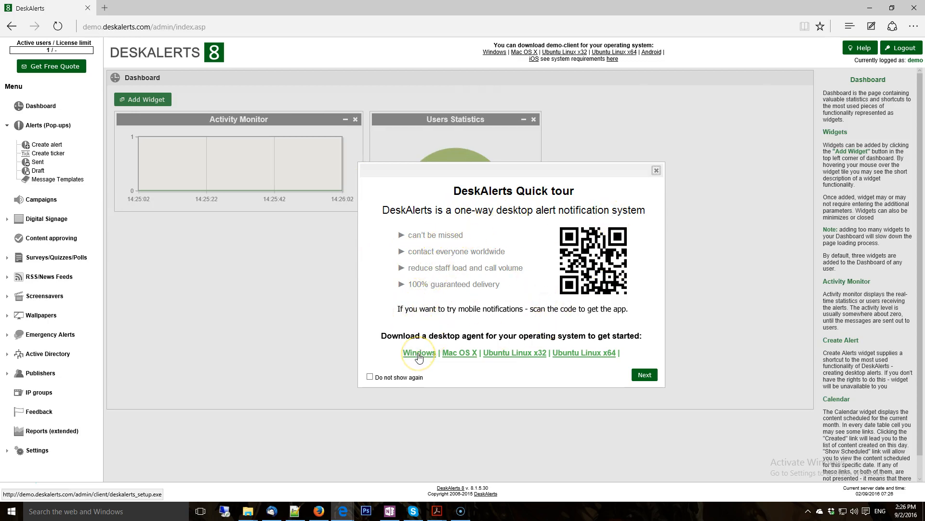
- Download the Windows desktop agent installer from the Quick tour
click(419, 353)
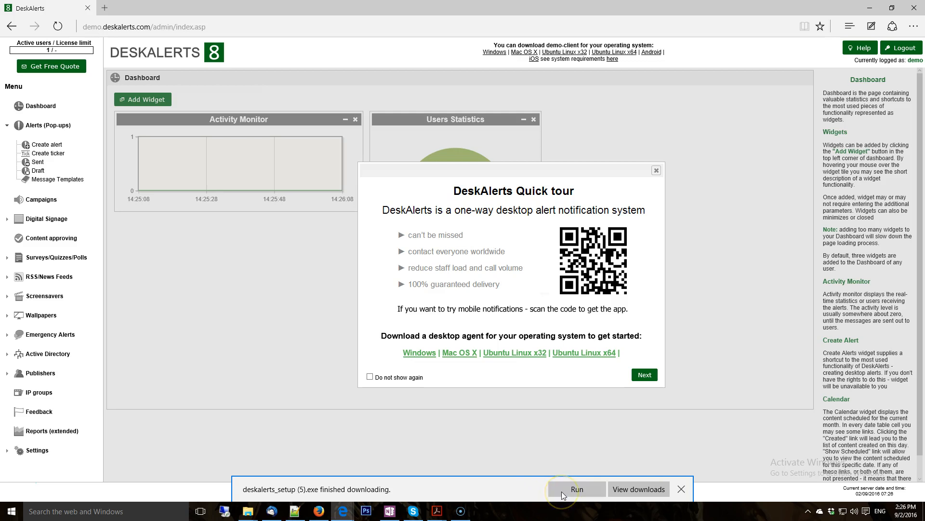
mouse_move(286, 493)
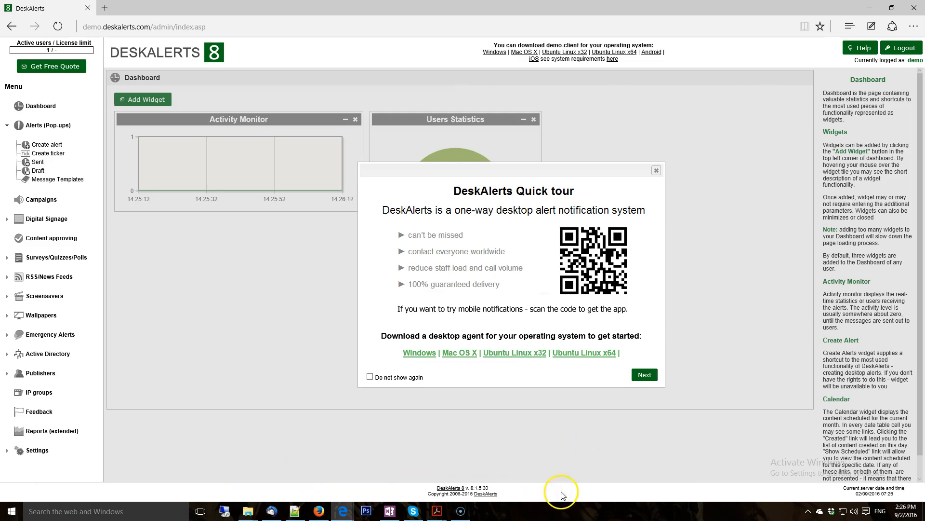
mouse_move(548, 414)
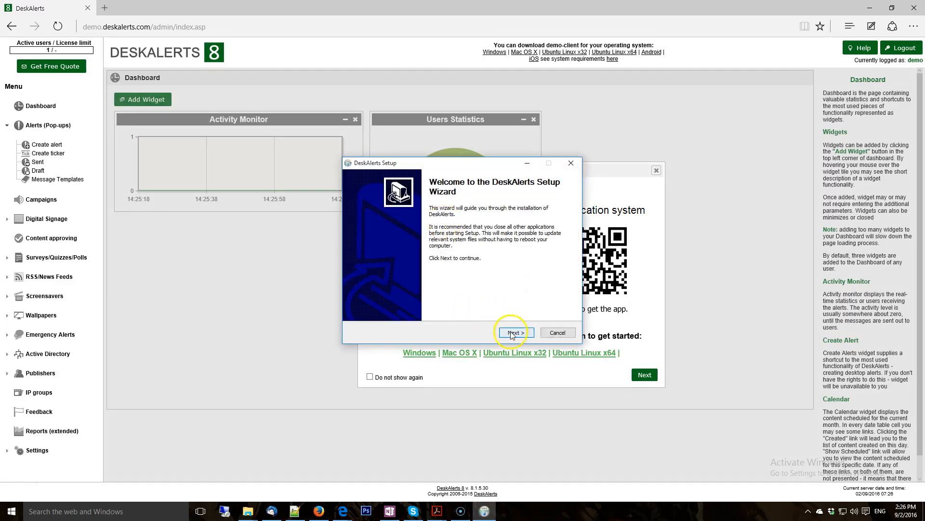
- Install the agent to the default DeskAlerts folder under Program Files
click(512, 332)
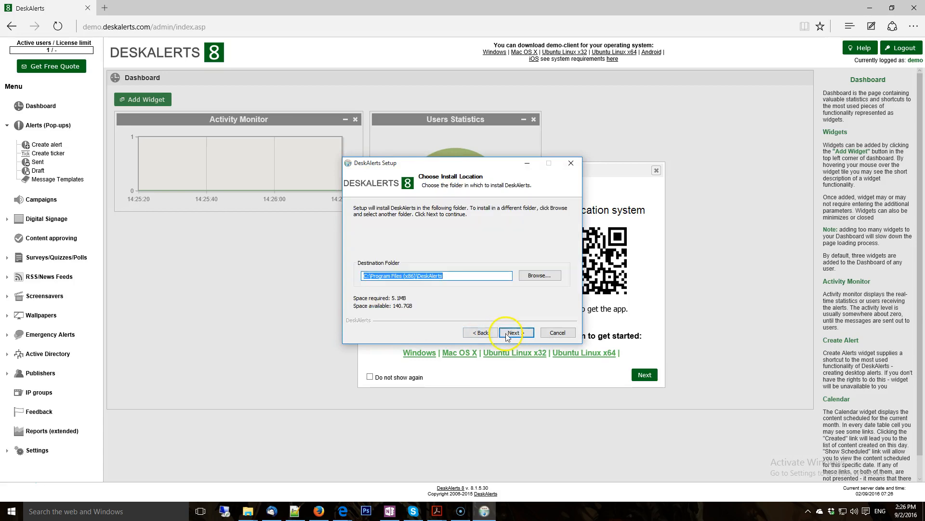
click(513, 333)
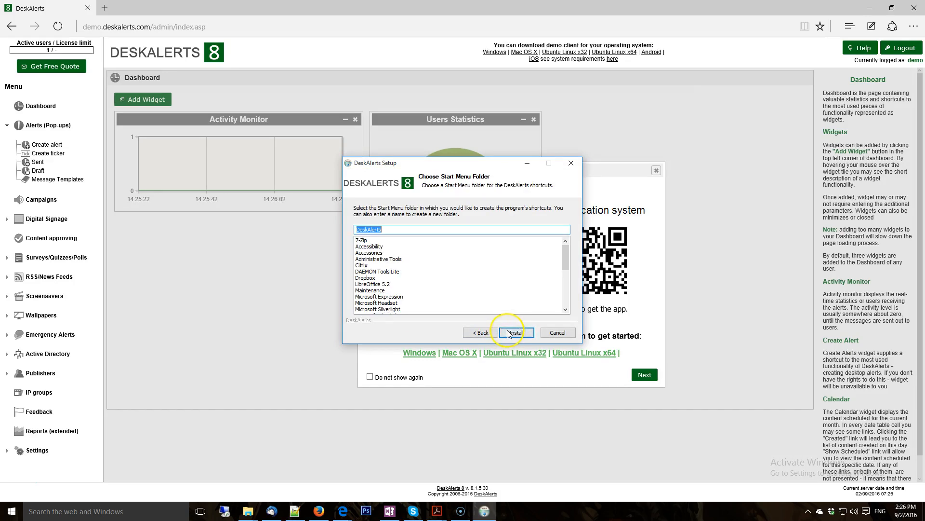
click(515, 331)
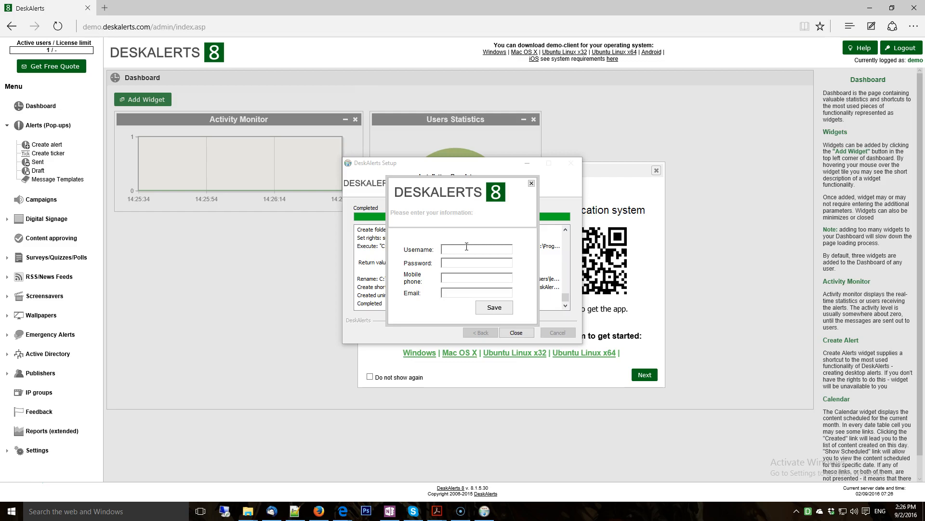
- Register the agent as user testing23, confirm success and close the installer
text(testing123)
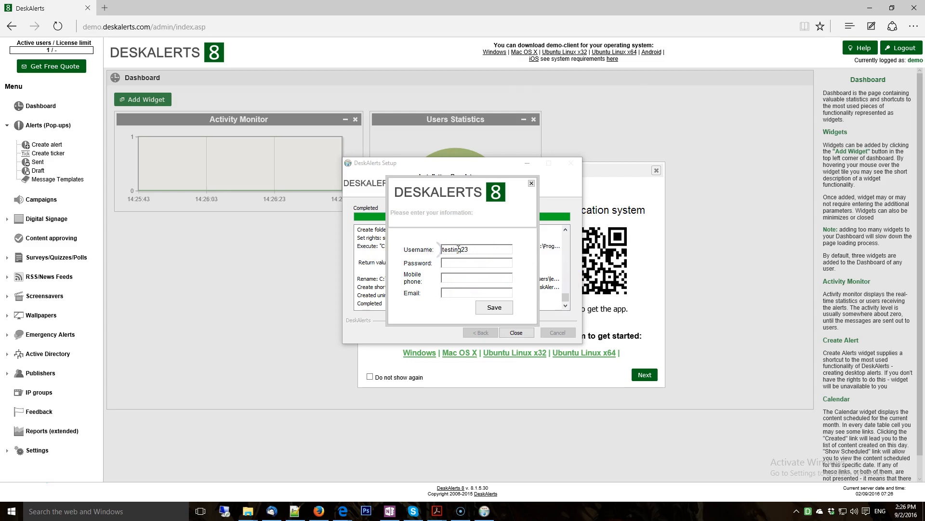
click(493, 306)
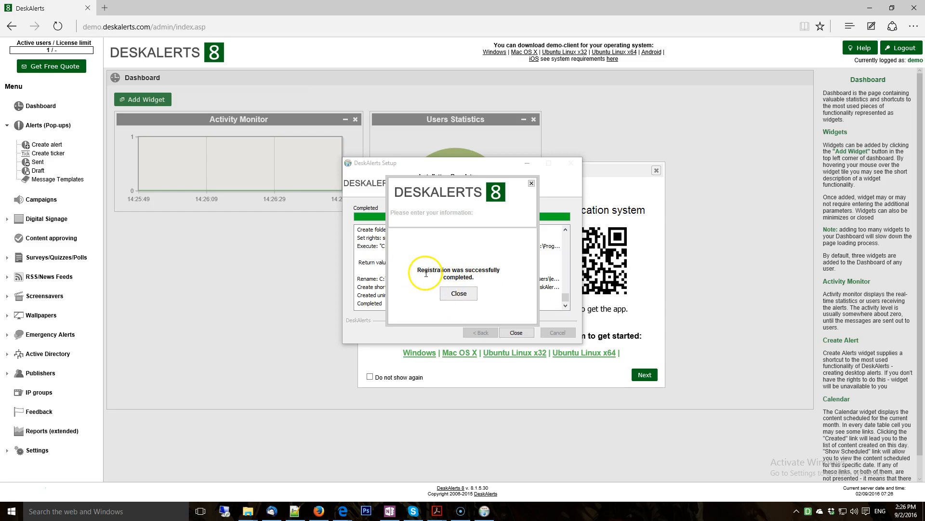
click(459, 293)
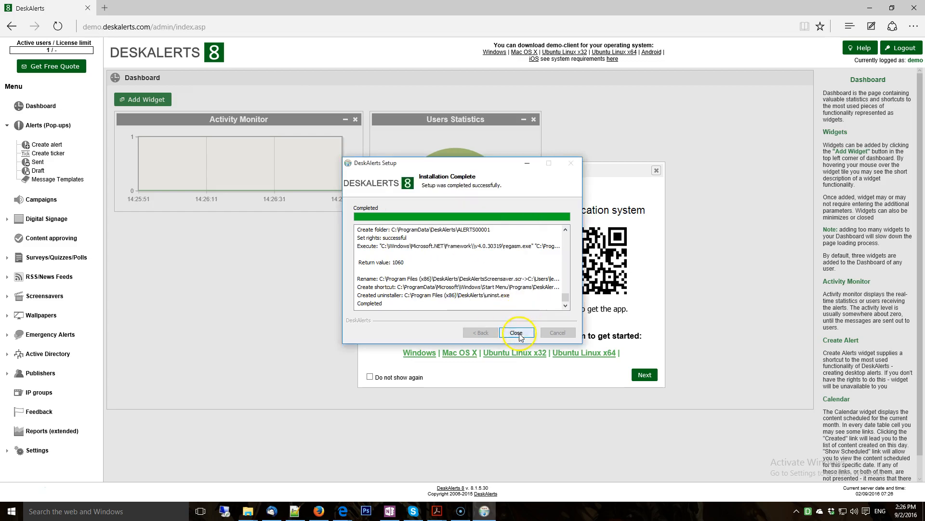
click(516, 333)
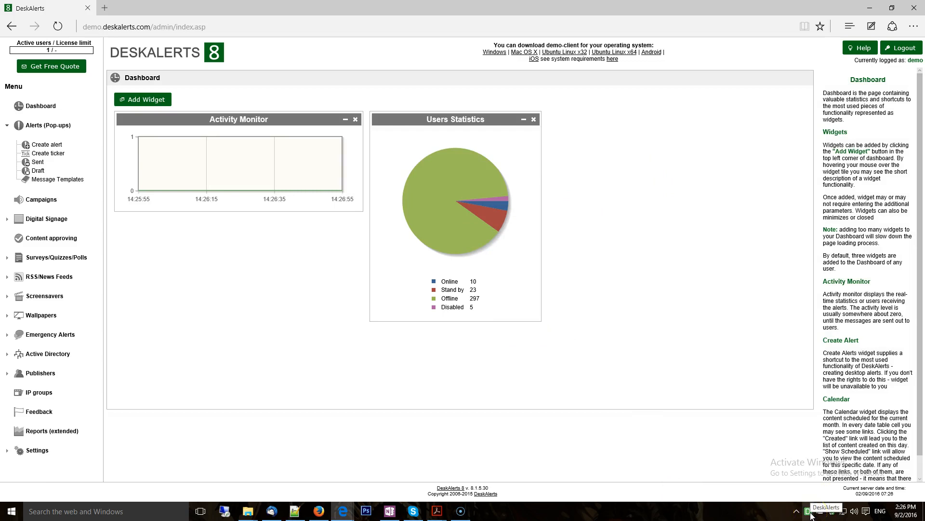
mouse_move(46, 145)
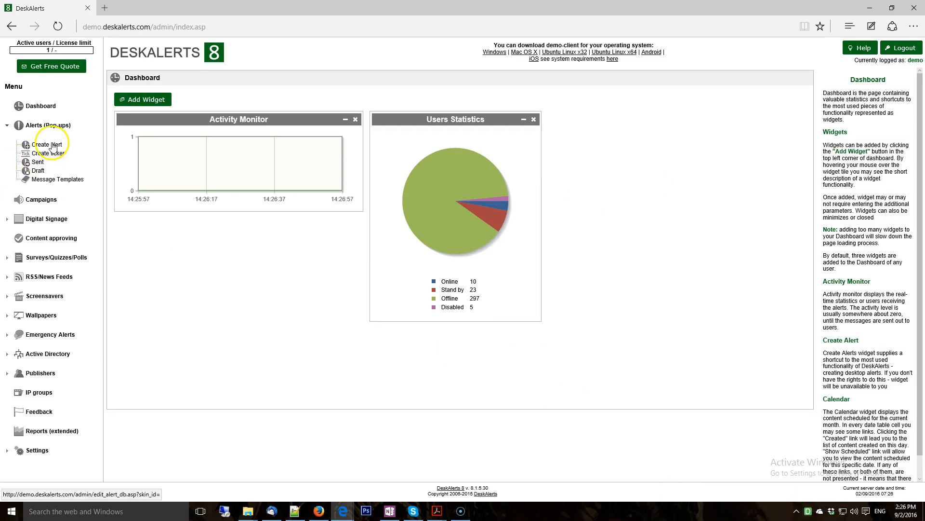
- Create a pop-up alert with title and body 'testing' and save it to reach recipients
click(45, 144)
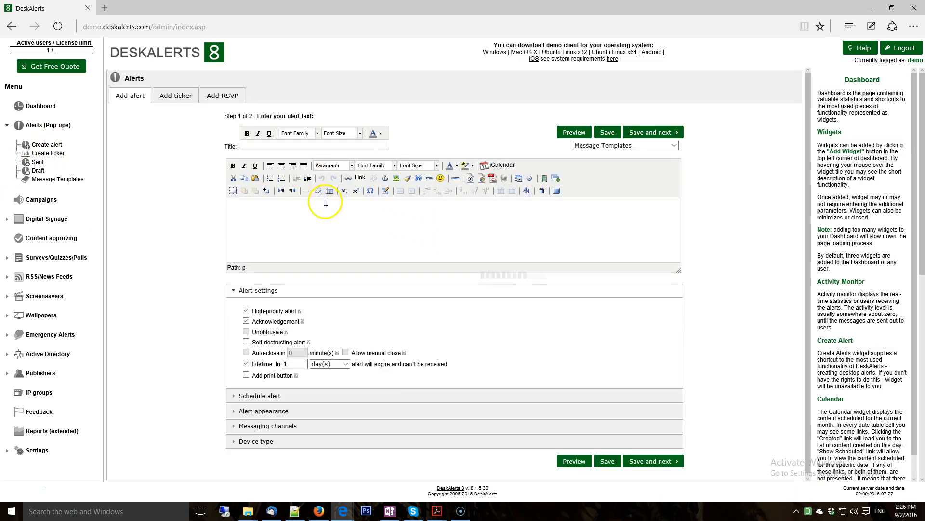
text(testing)
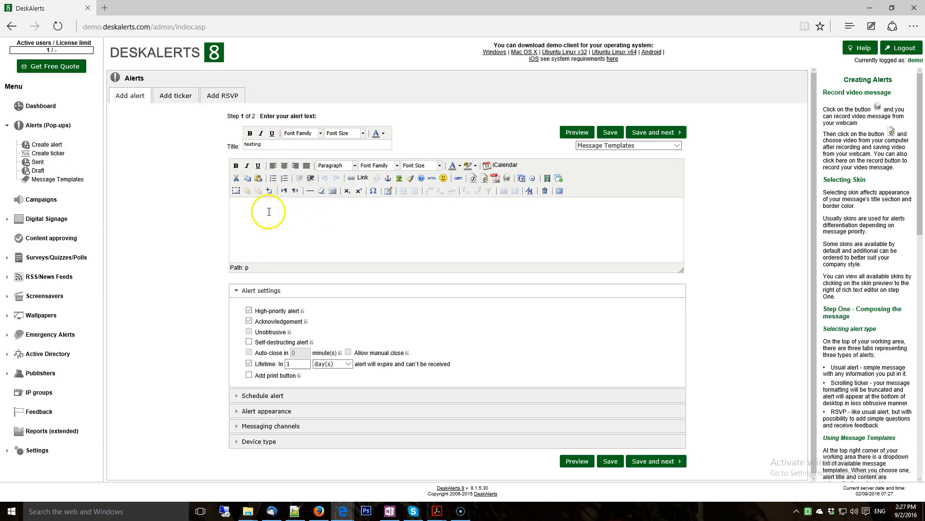
text(testing)
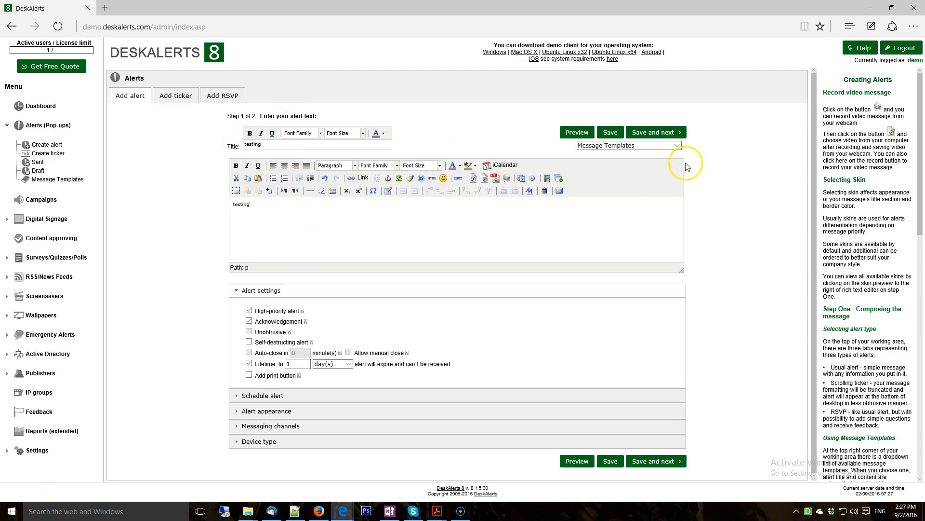
click(656, 132)
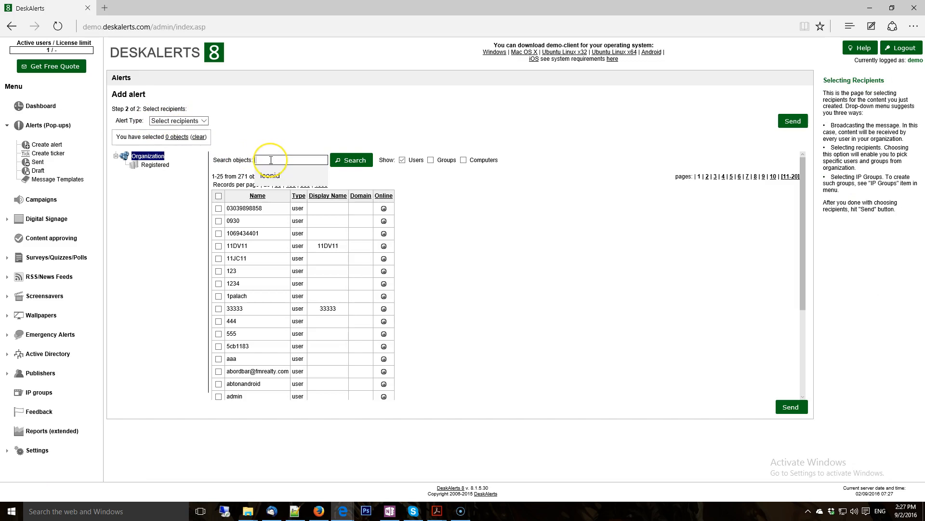
- Find user testing23 as recipient and send the testing alert
text(testing23)
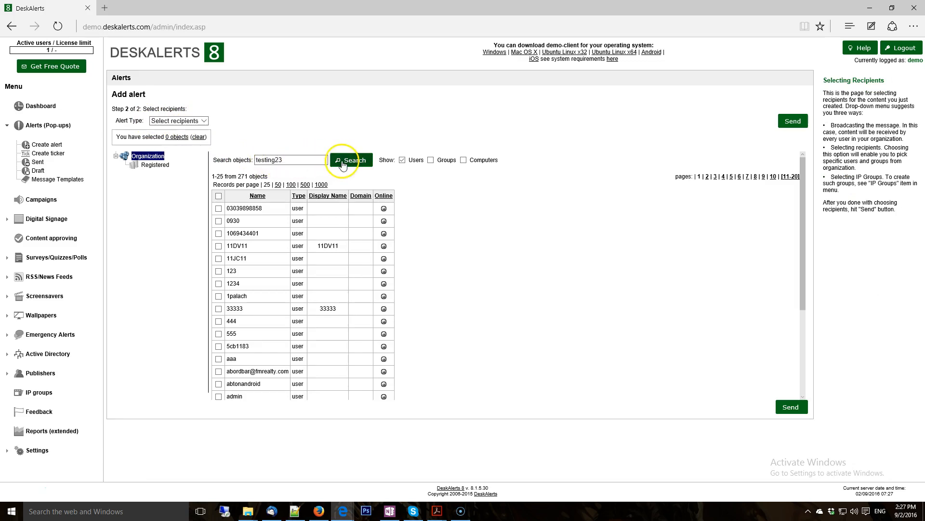
click(350, 159)
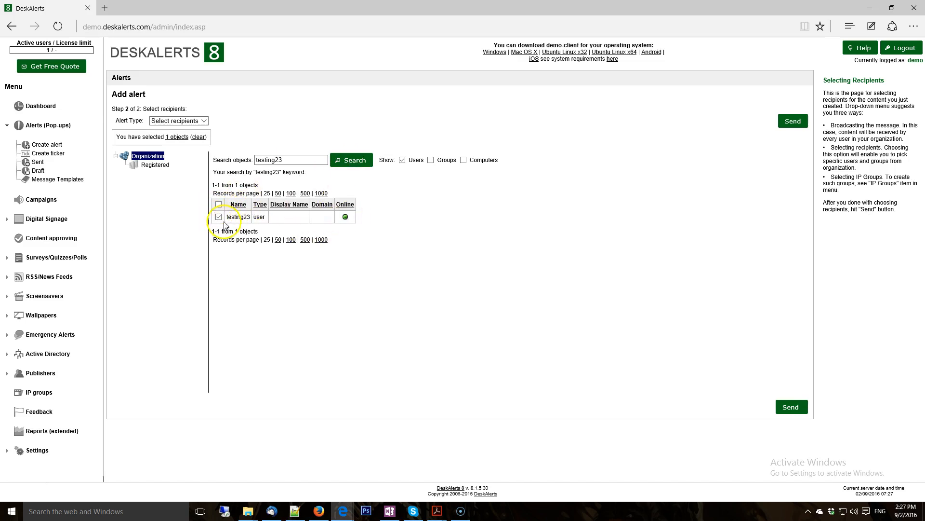
mouse_move(790, 407)
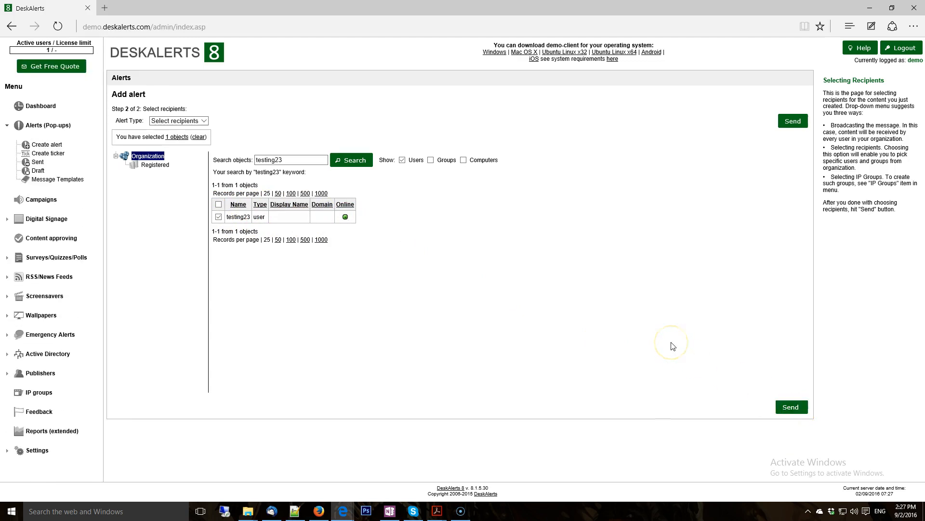
click(792, 122)
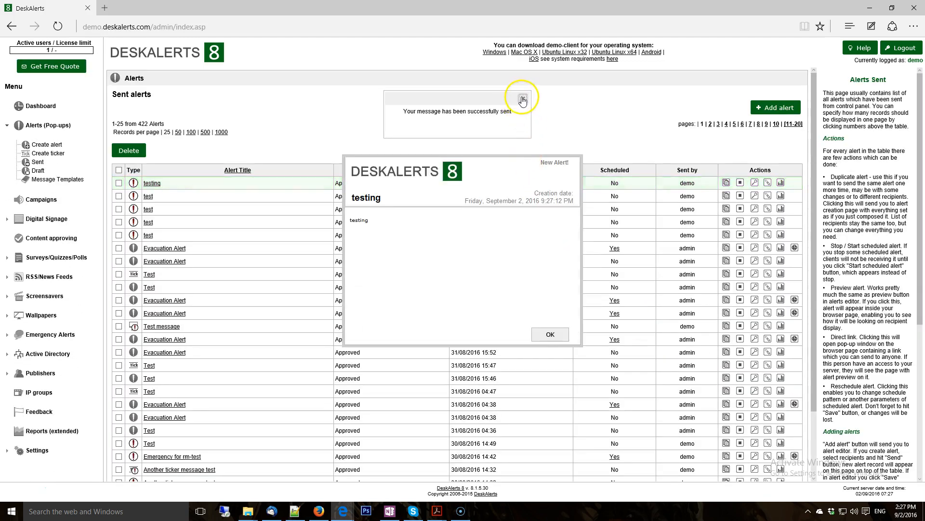